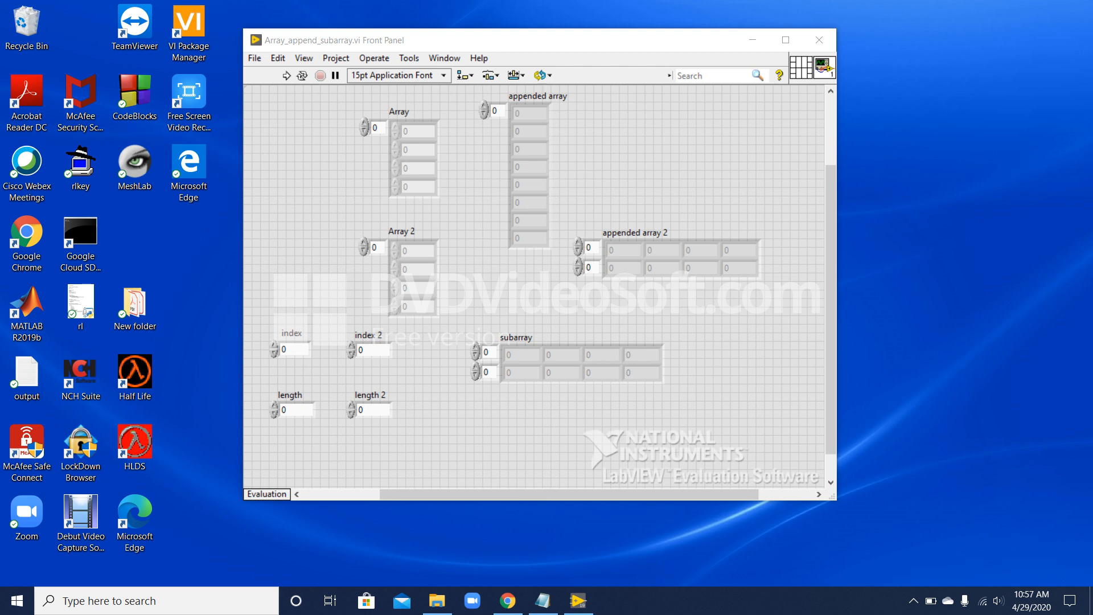
View the Array_append_subarray block diagram from the Window menu, then return to the front panel
left_click(443, 58)
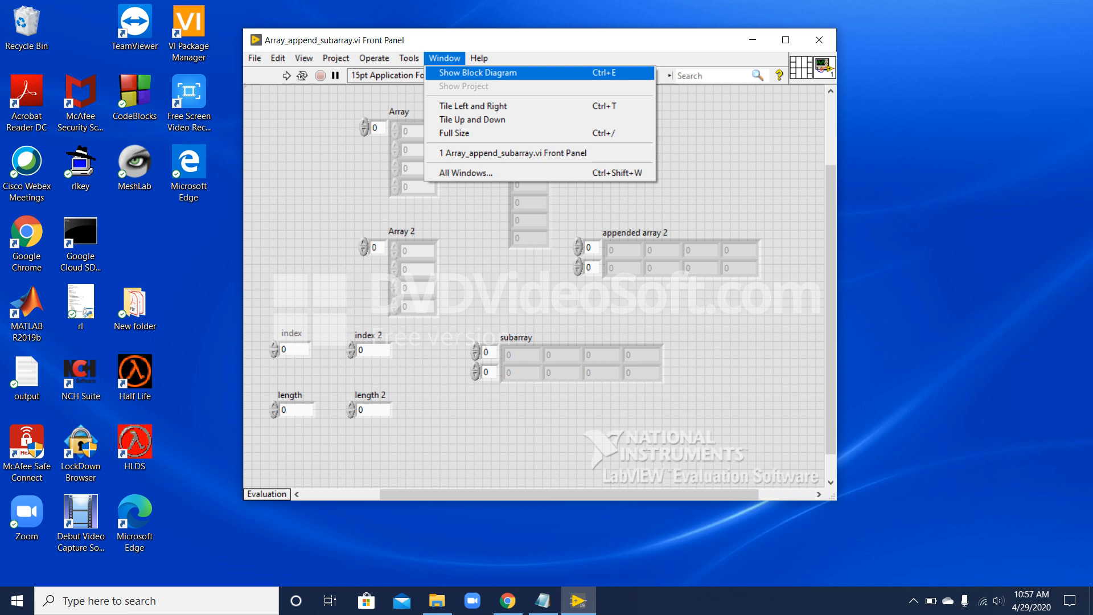
left_click(478, 72)
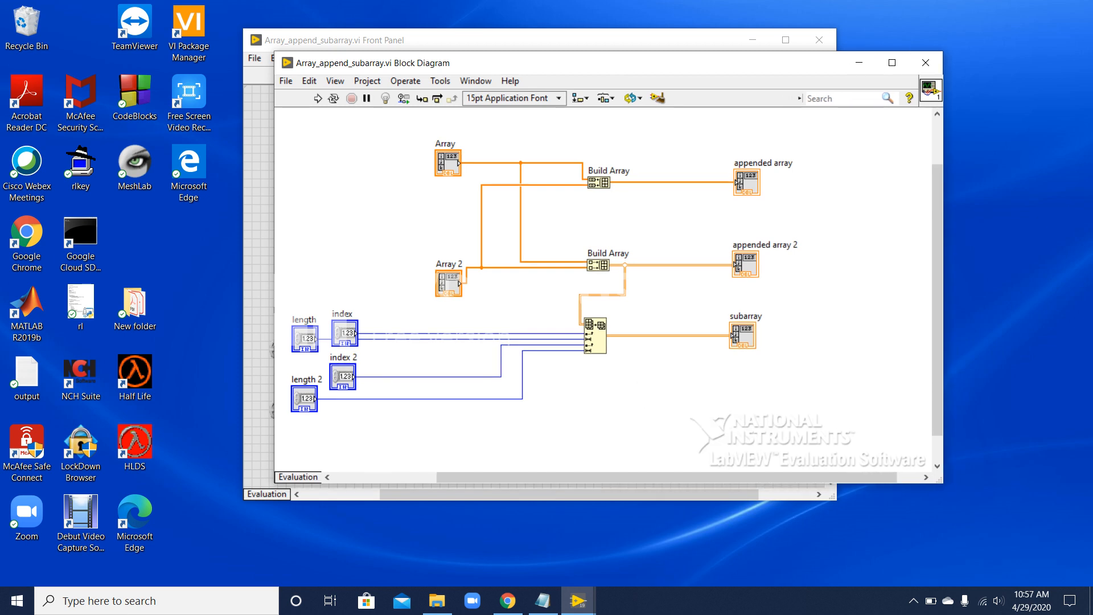
left_click(333, 40)
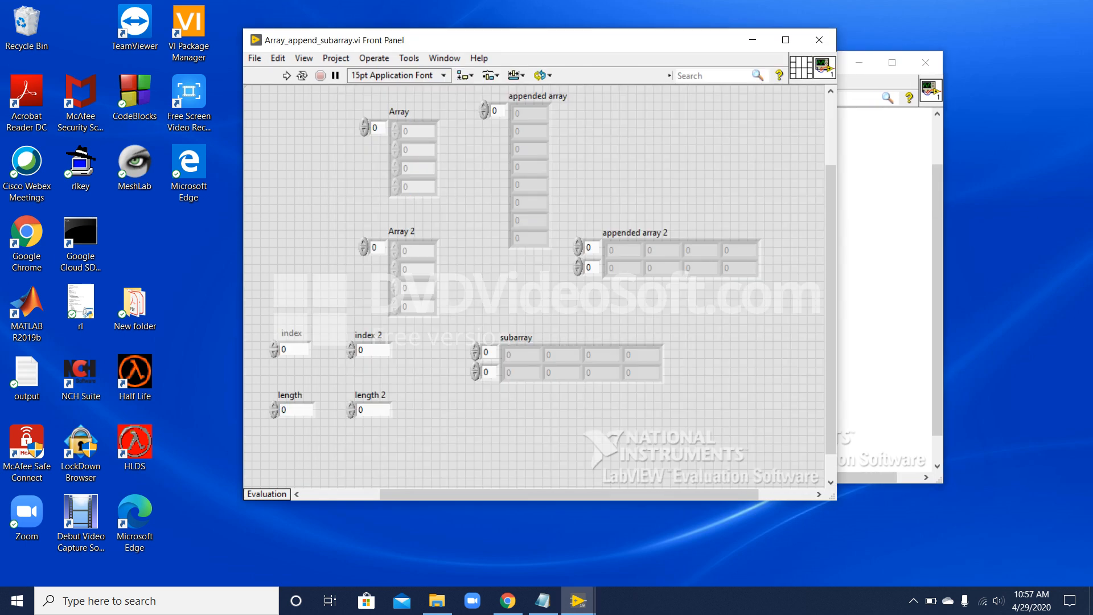
left_click(375, 247)
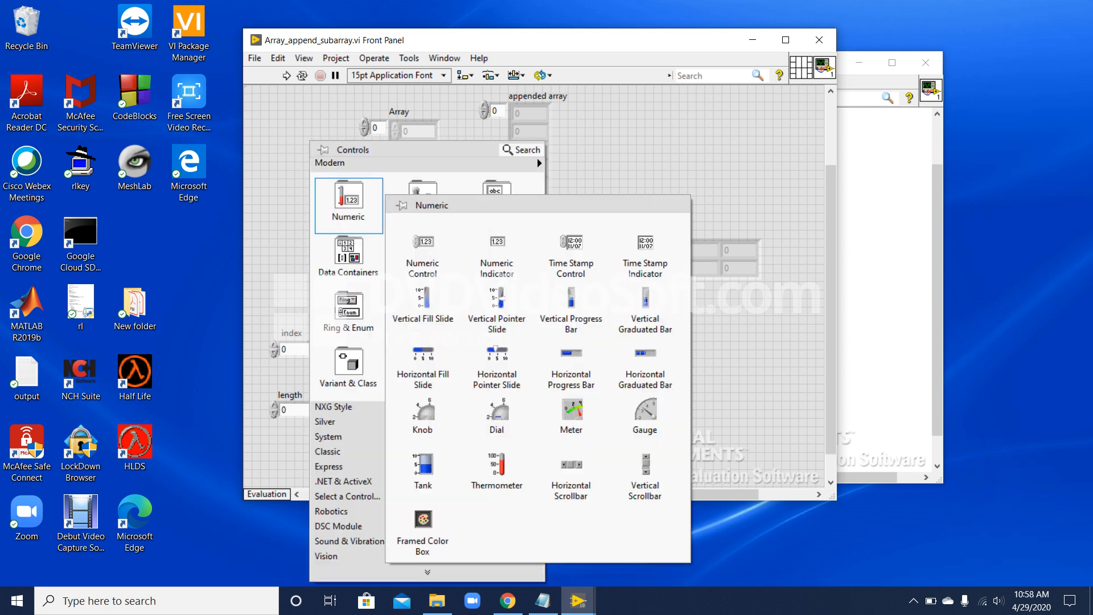
mouse_move(422, 252)
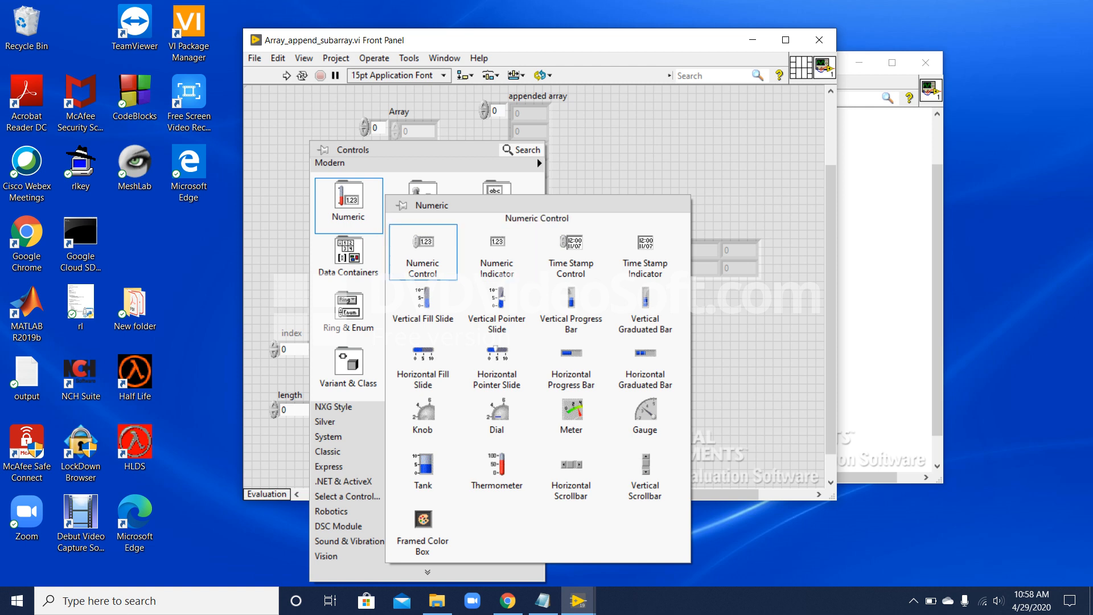
mouse_move(570, 251)
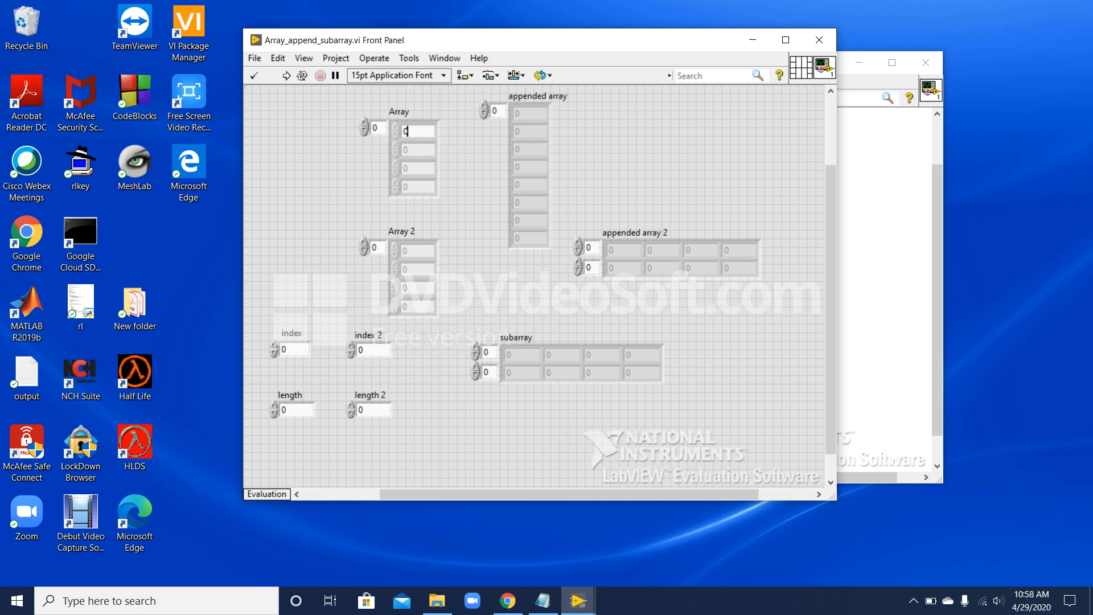
Type the values 1 through 4 into the Array control's cells
type("1")
left_click(418, 167)
type("3")
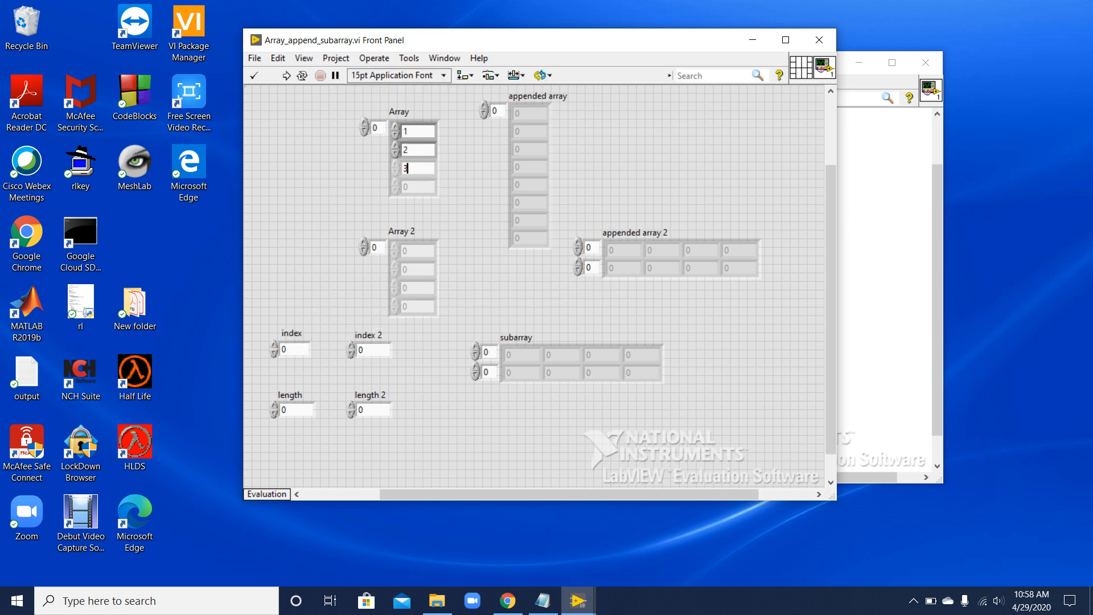
type("4")
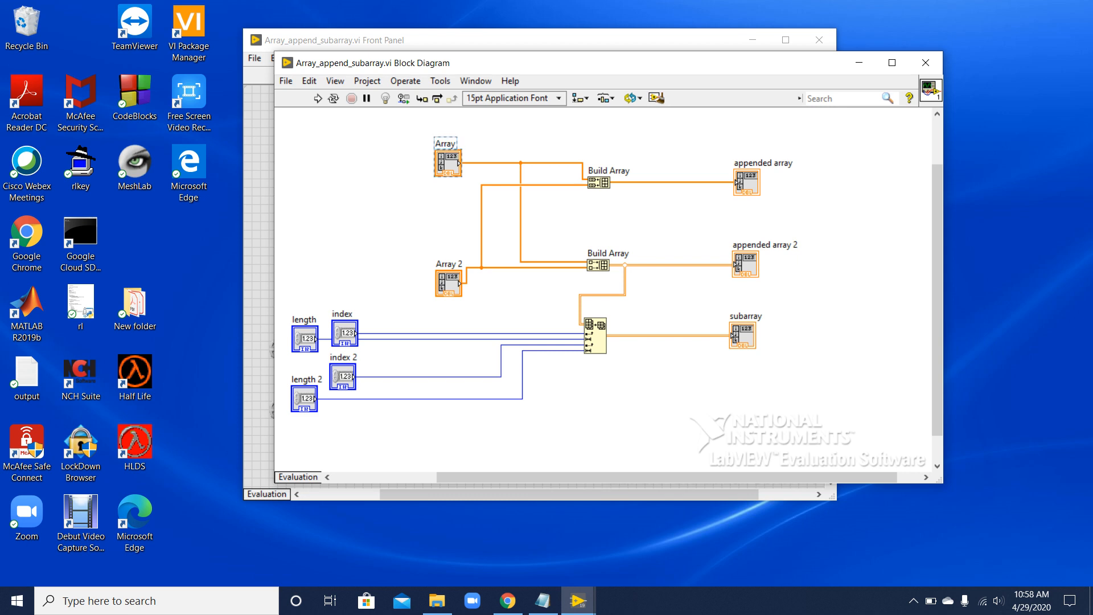
left_click(448, 281)
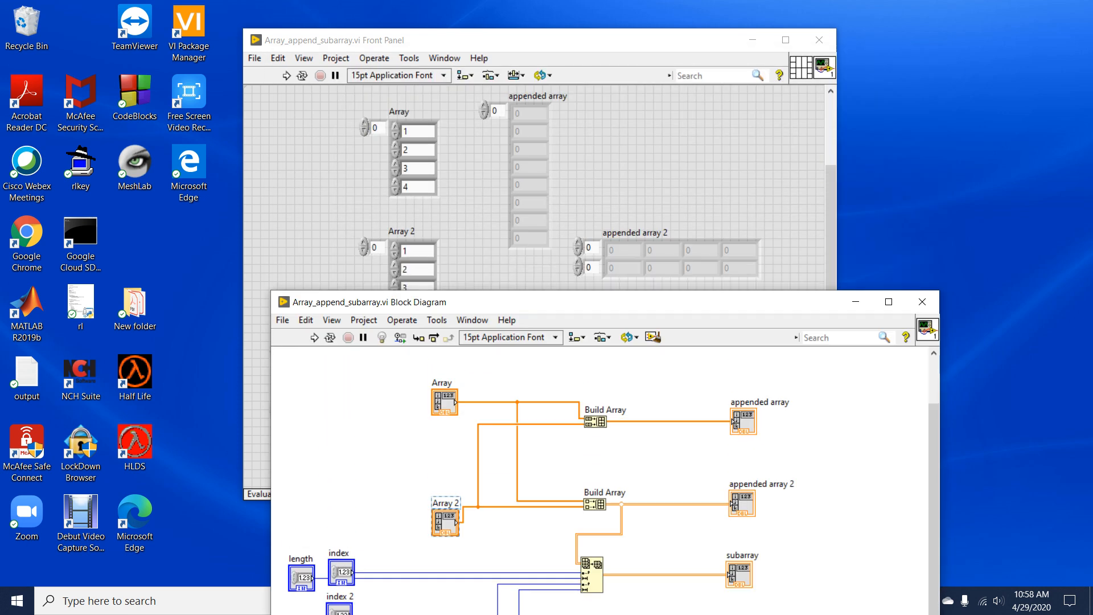
left_click(888, 302)
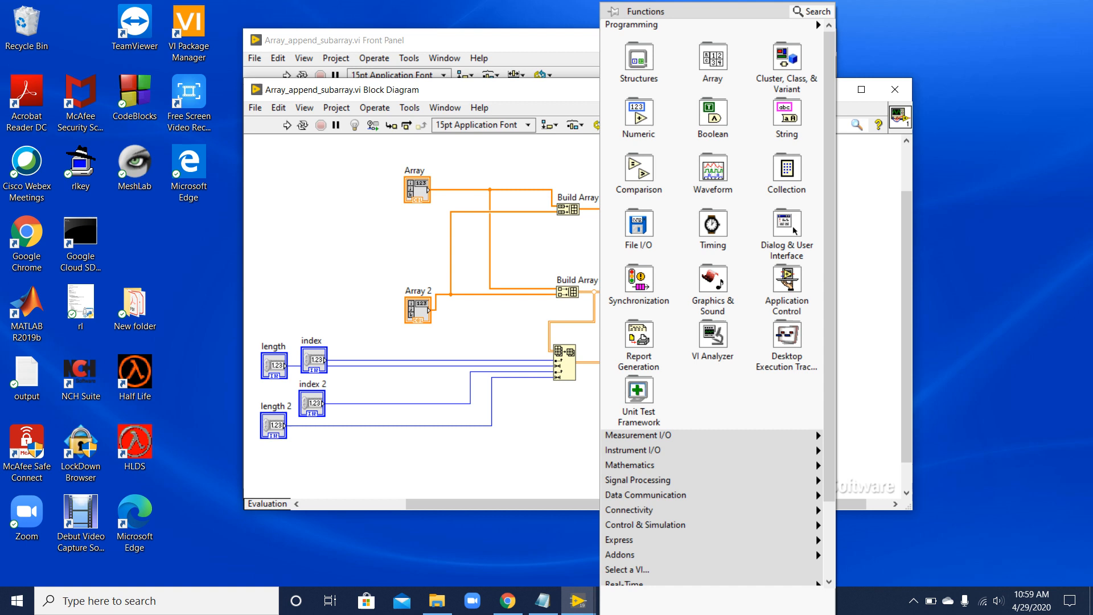
left_click(712, 62)
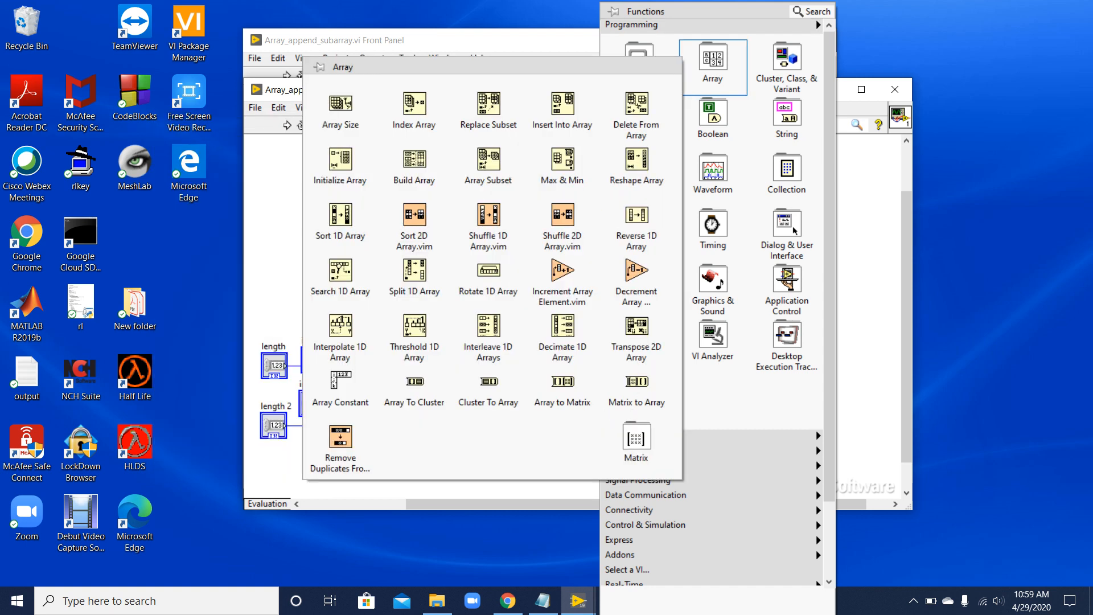
mouse_move(414, 162)
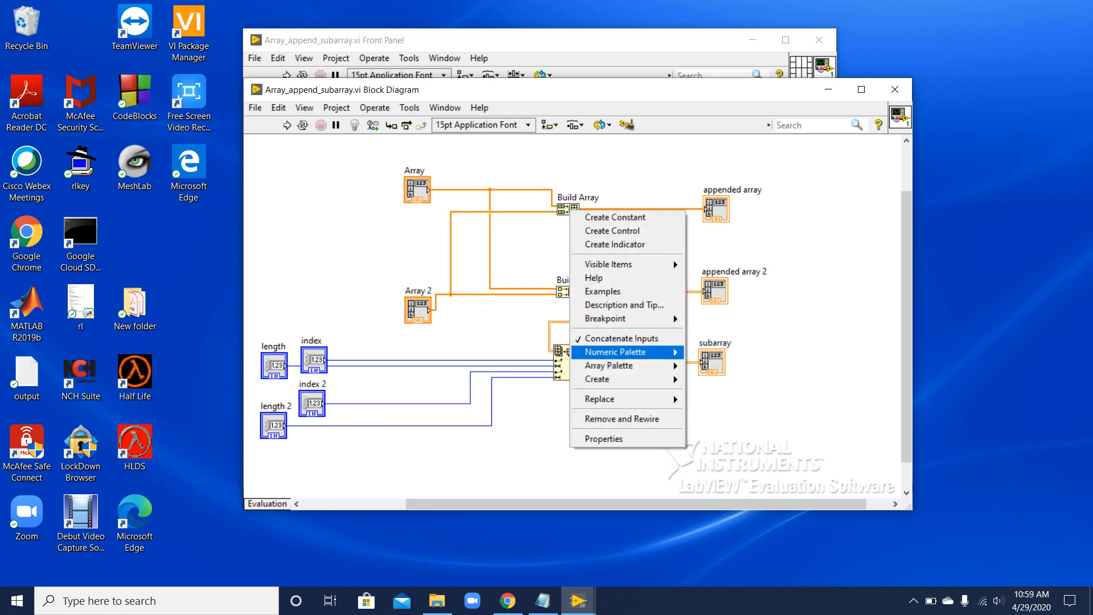
mouse_move(616, 338)
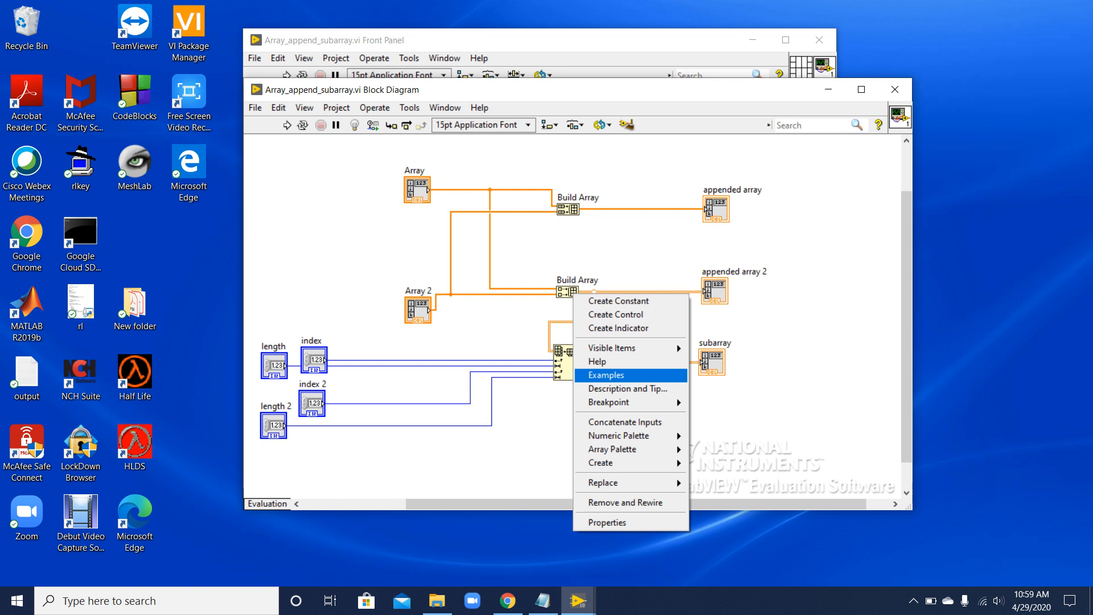
mouse_move(629, 422)
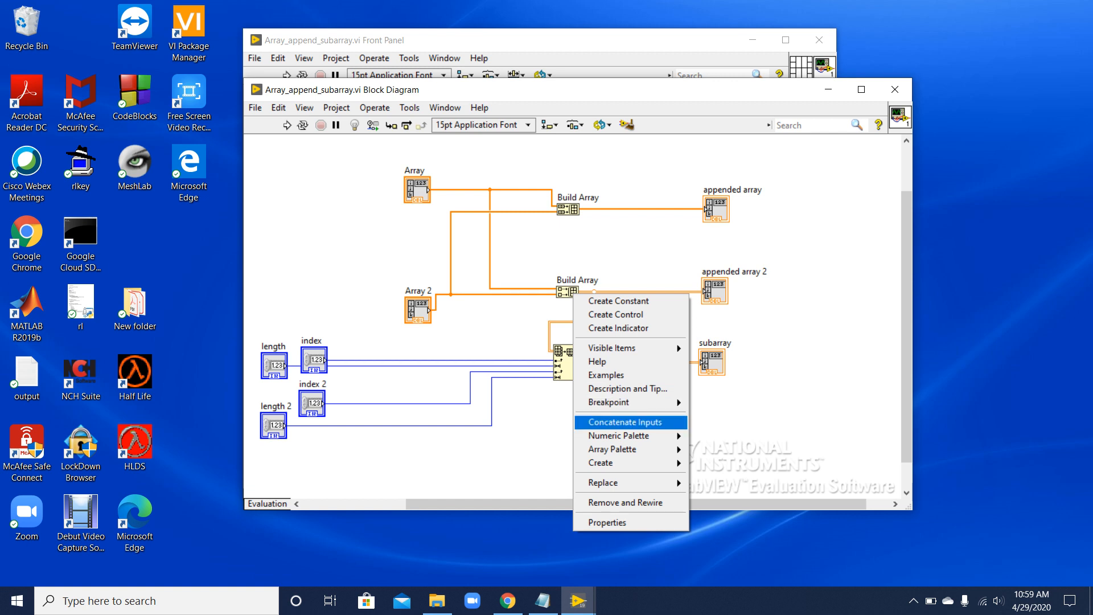
mouse_move(630, 440)
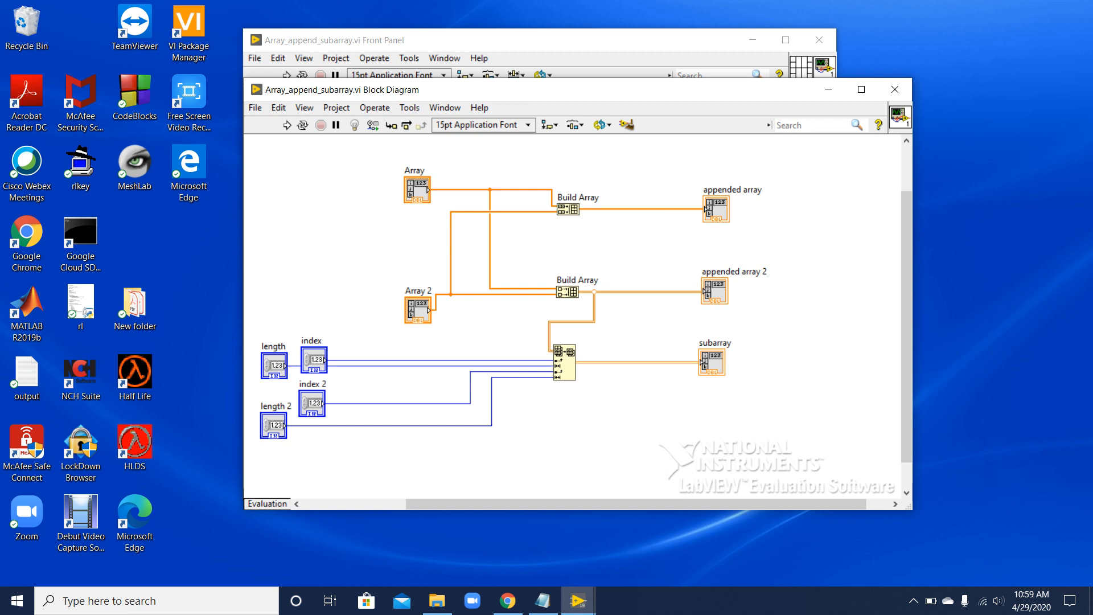
Relabel the appended array indicator 'Concatenate' and appended array 2 'Stacking'
double_click(751, 189)
type("ap")
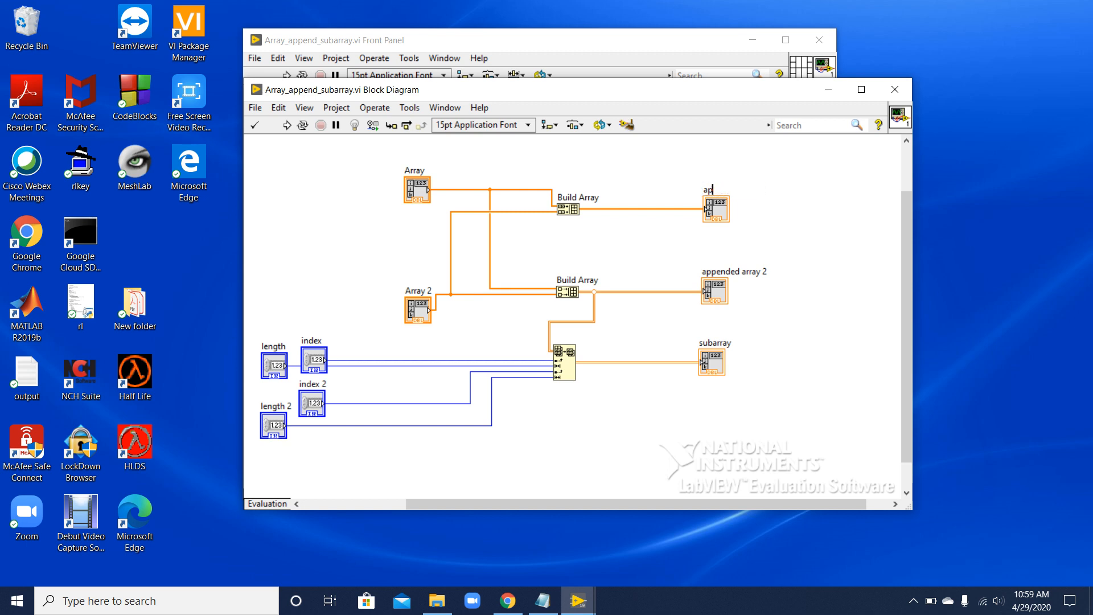
type("Concatenate")
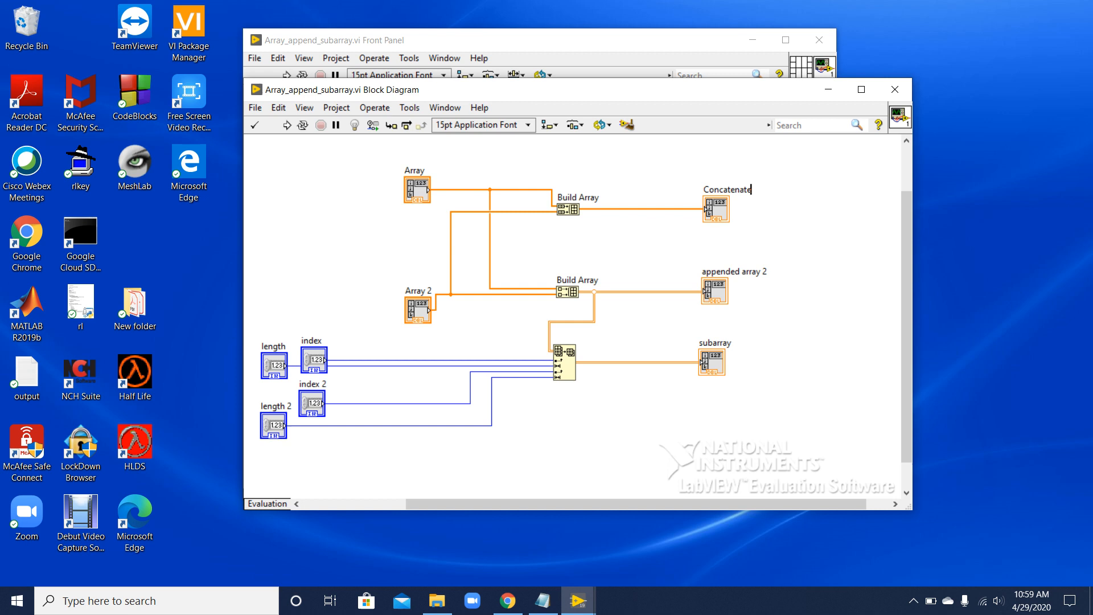
left_click(733, 271)
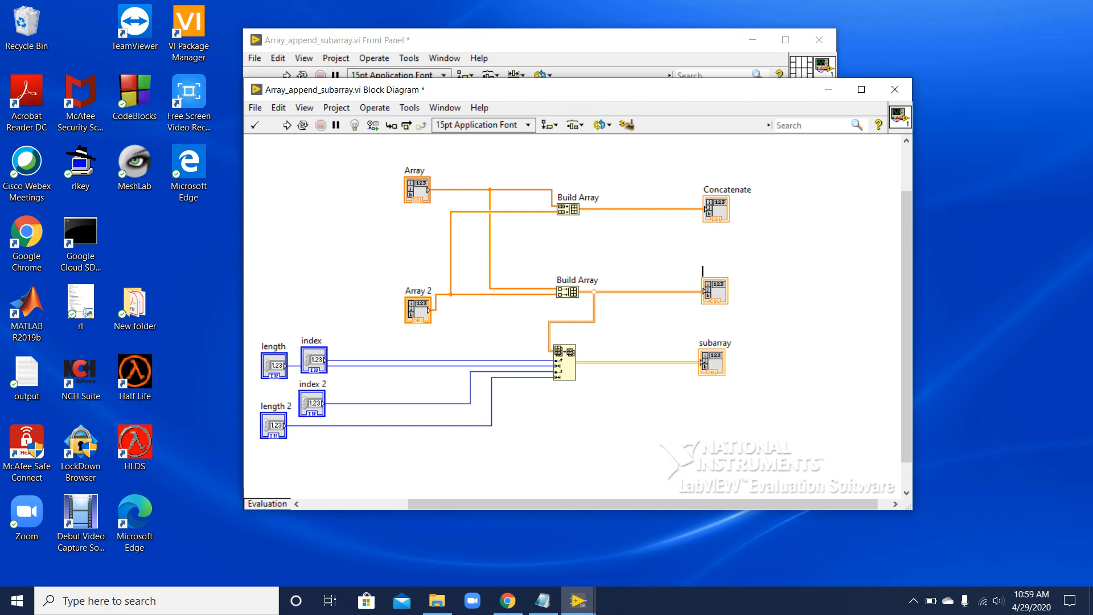
type("Stacking")
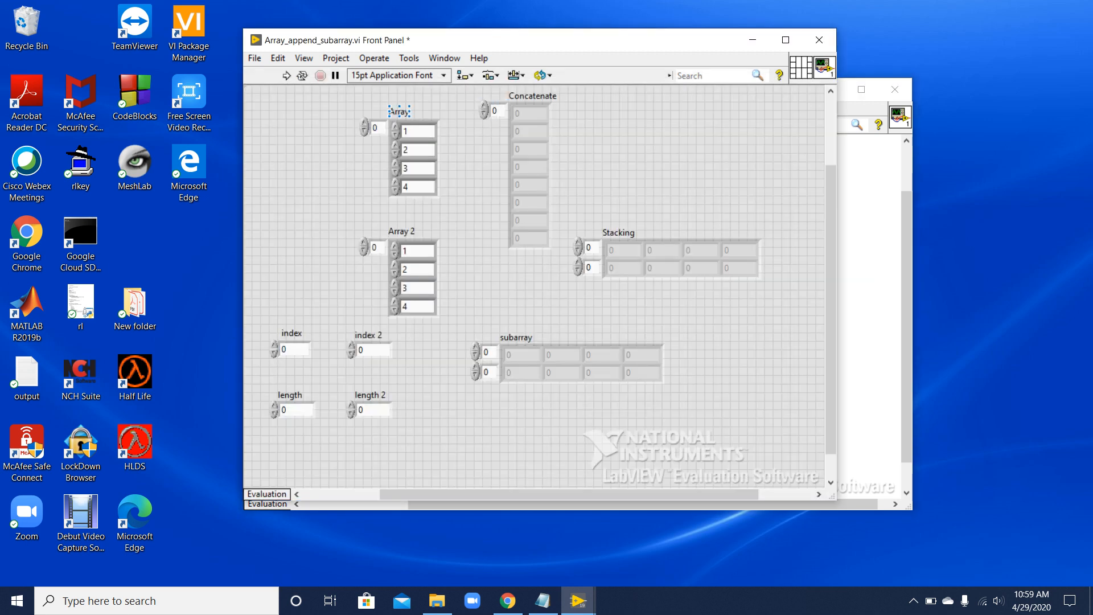
mouse_move(285, 75)
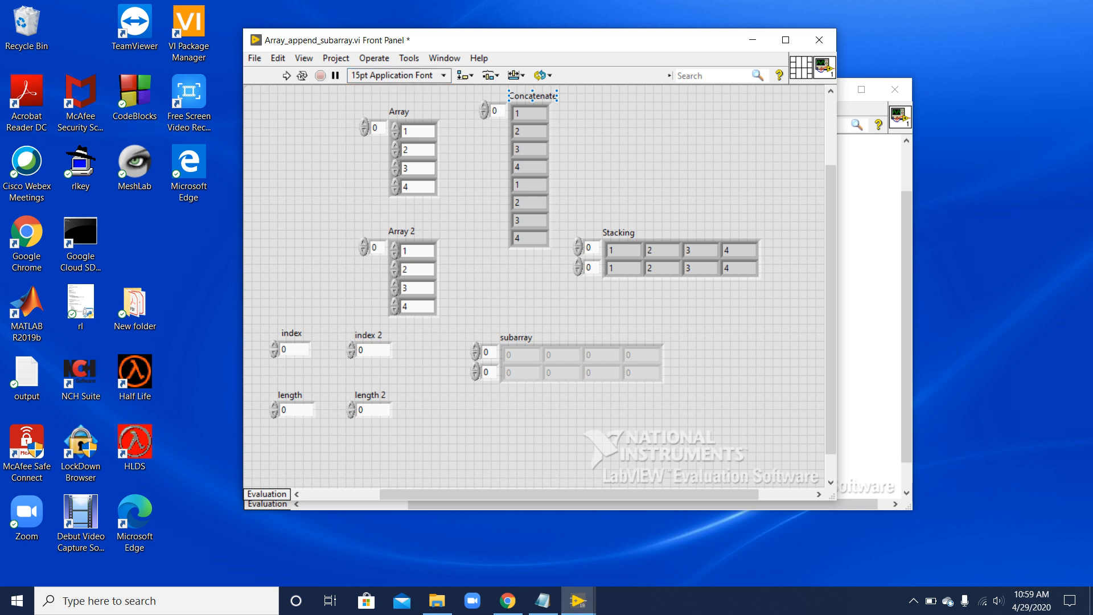
left_click(528, 236)
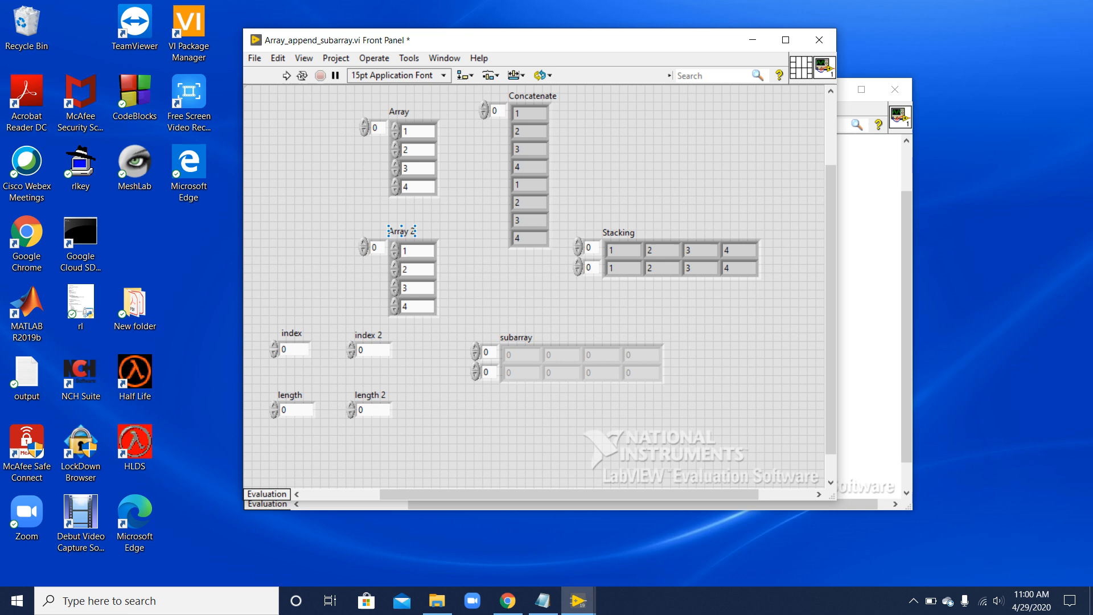
left_click(492, 110)
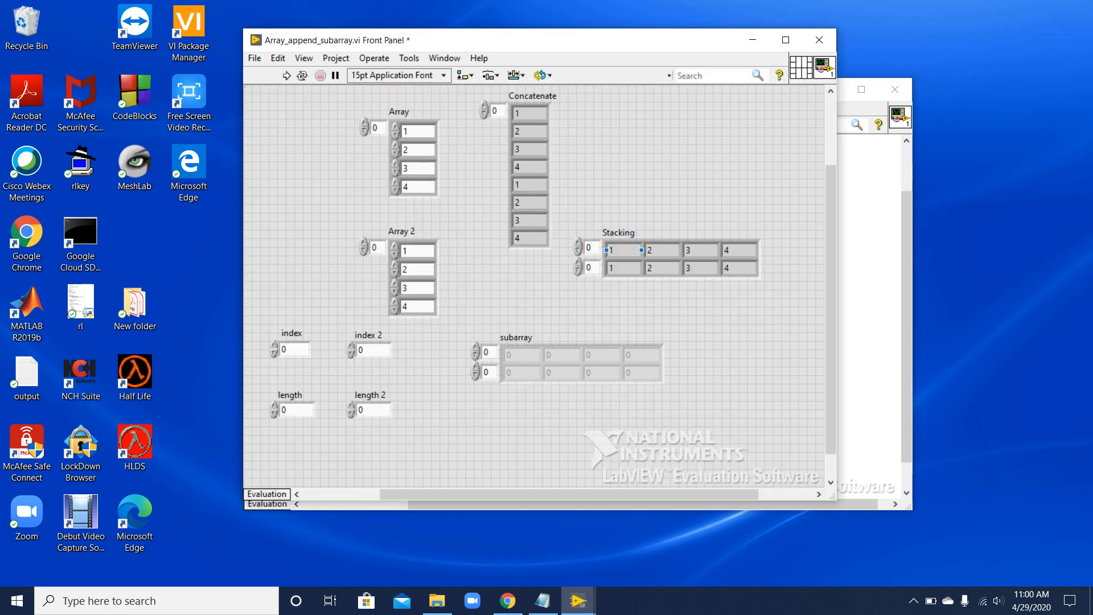
left_click(528, 166)
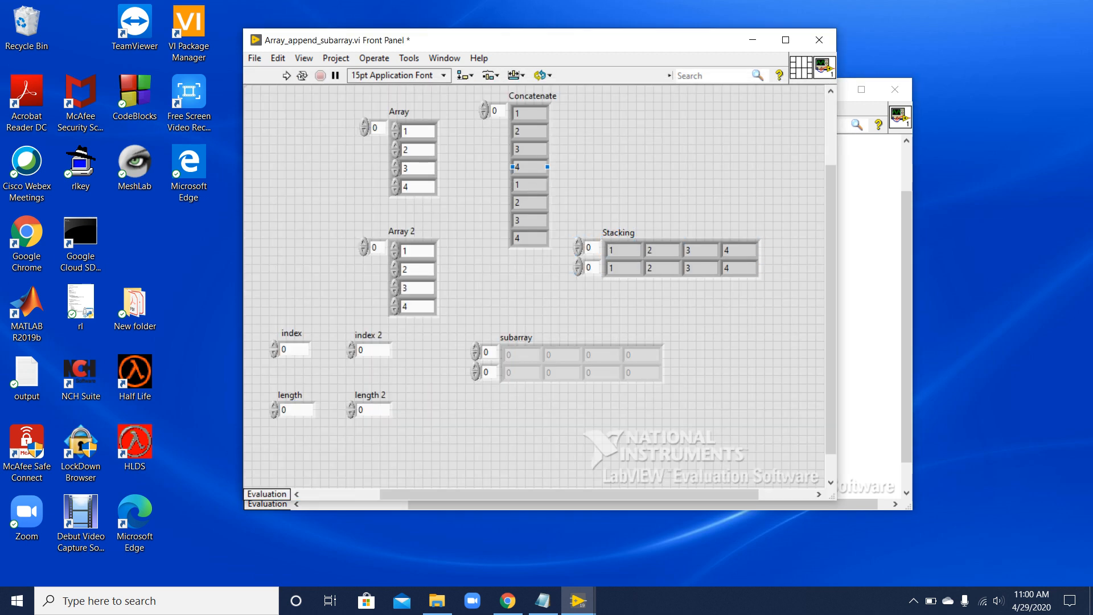
left_click(416, 249)
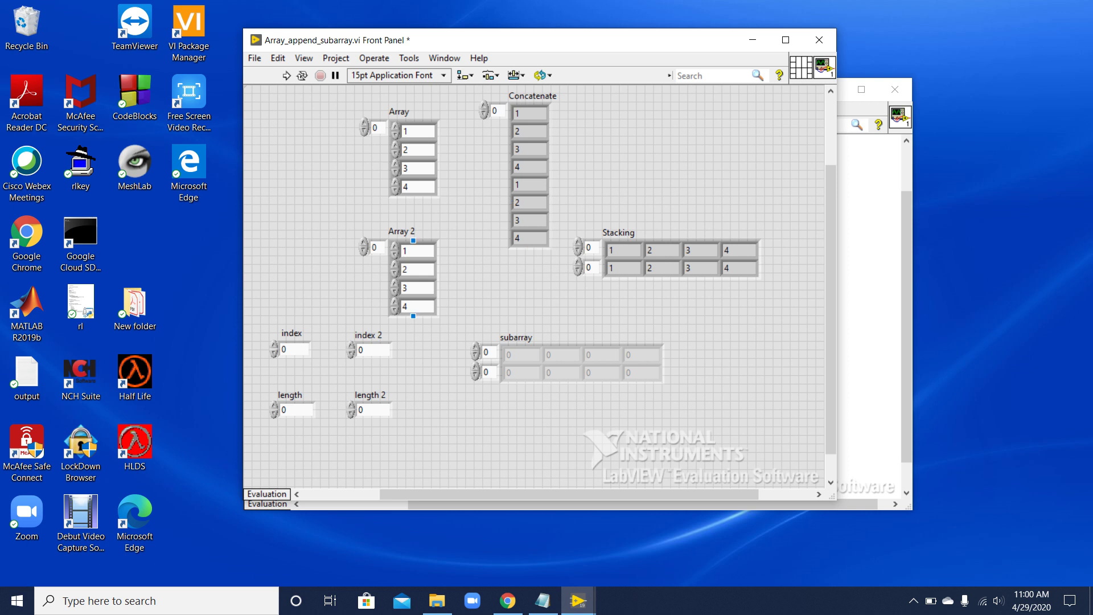
left_click(587, 258)
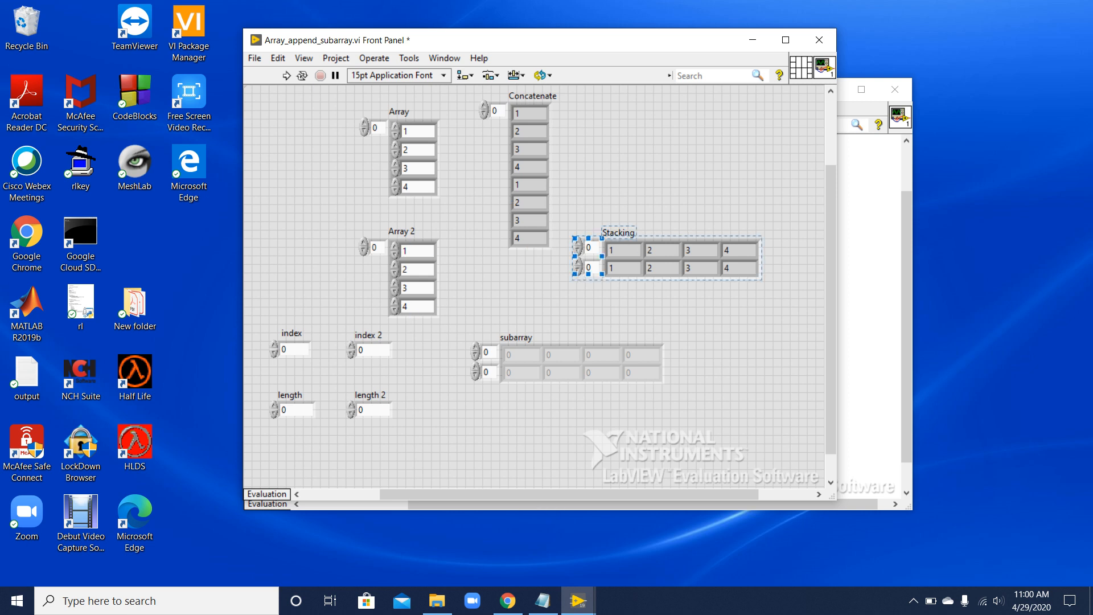
left_click(493, 111)
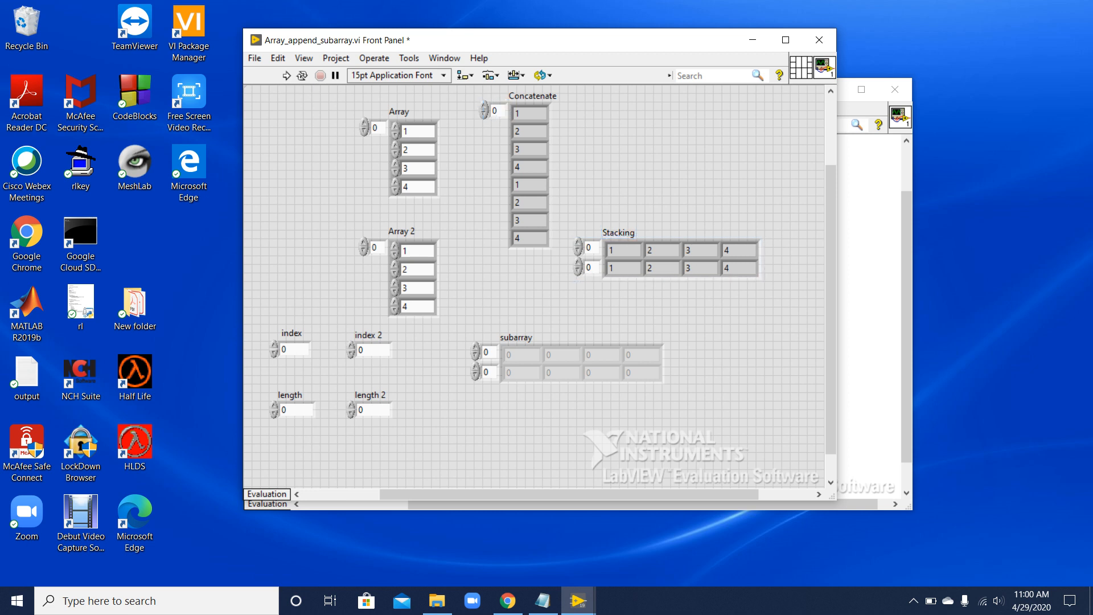
left_click(622, 249)
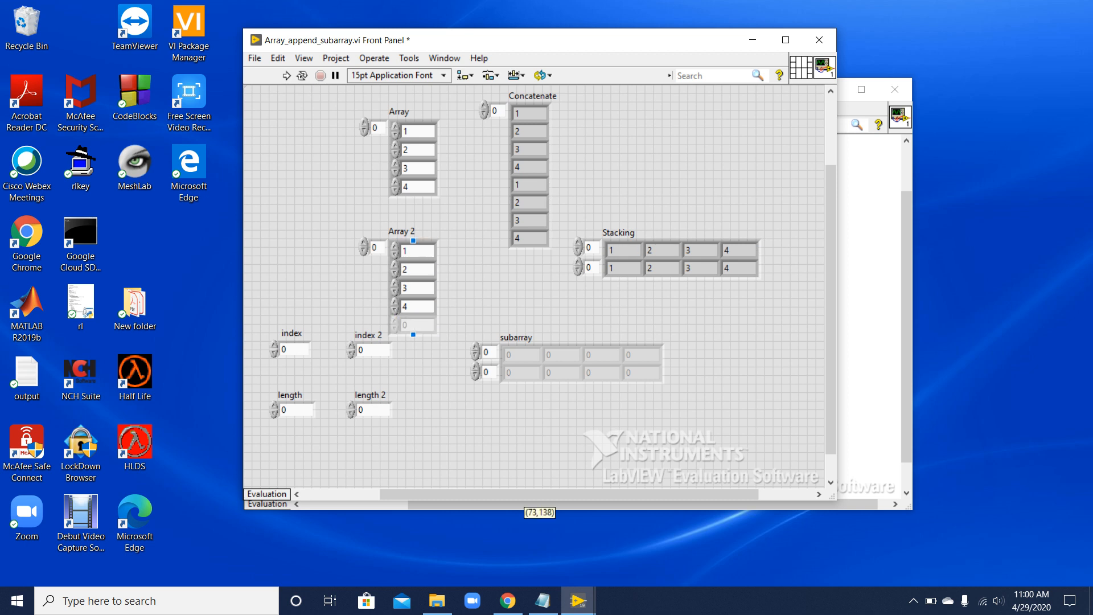
Enter 5 as Array 2's fifth element and widen Stacking to five columns
left_click(415, 324)
type("5")
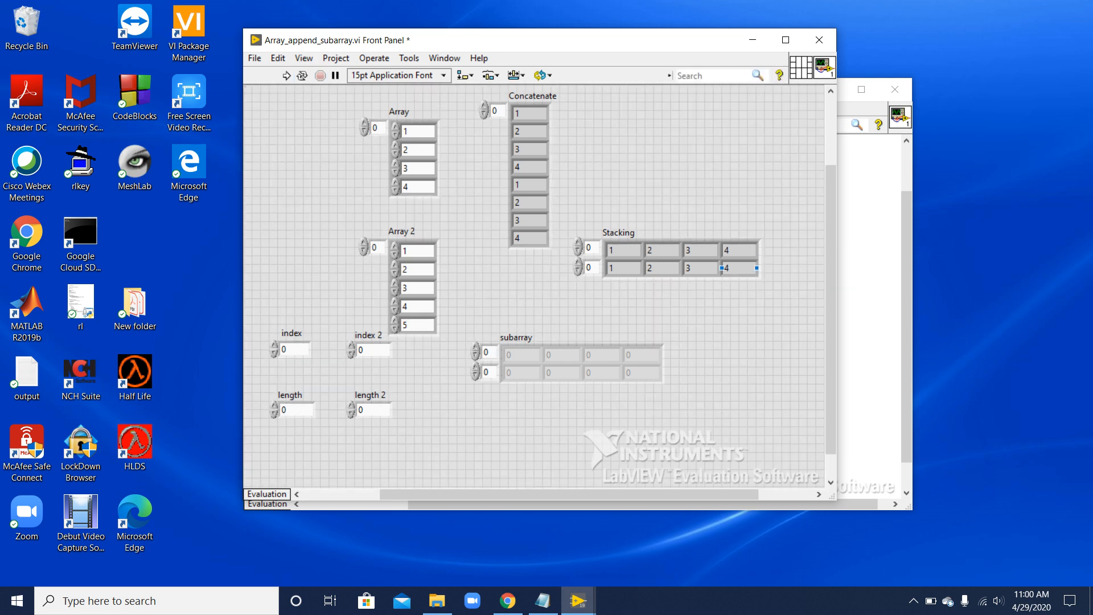
left_click(680, 259)
type("5")
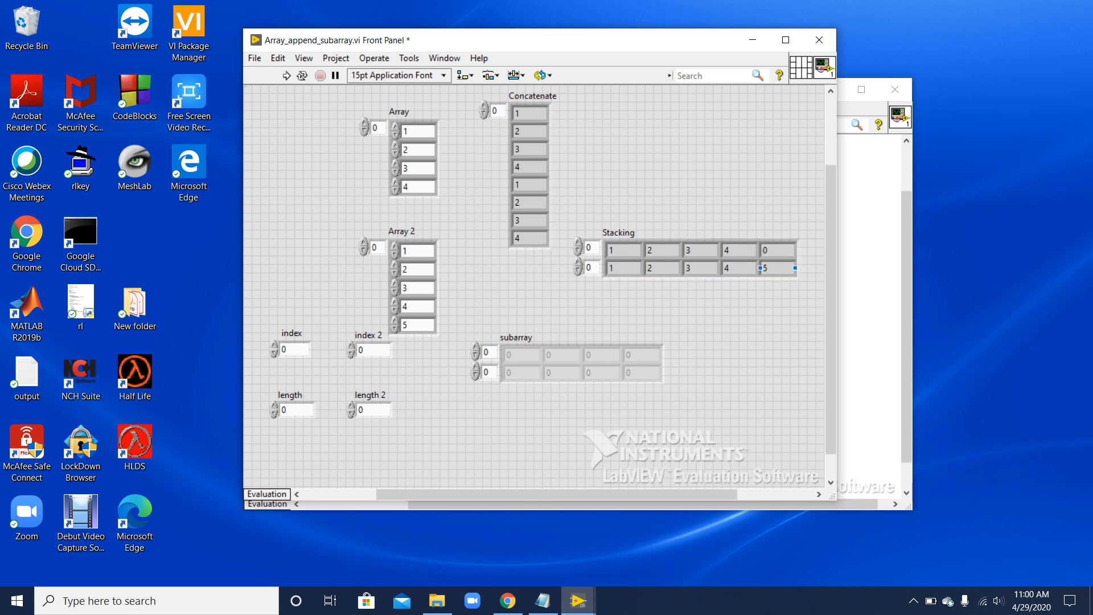
left_click(416, 325)
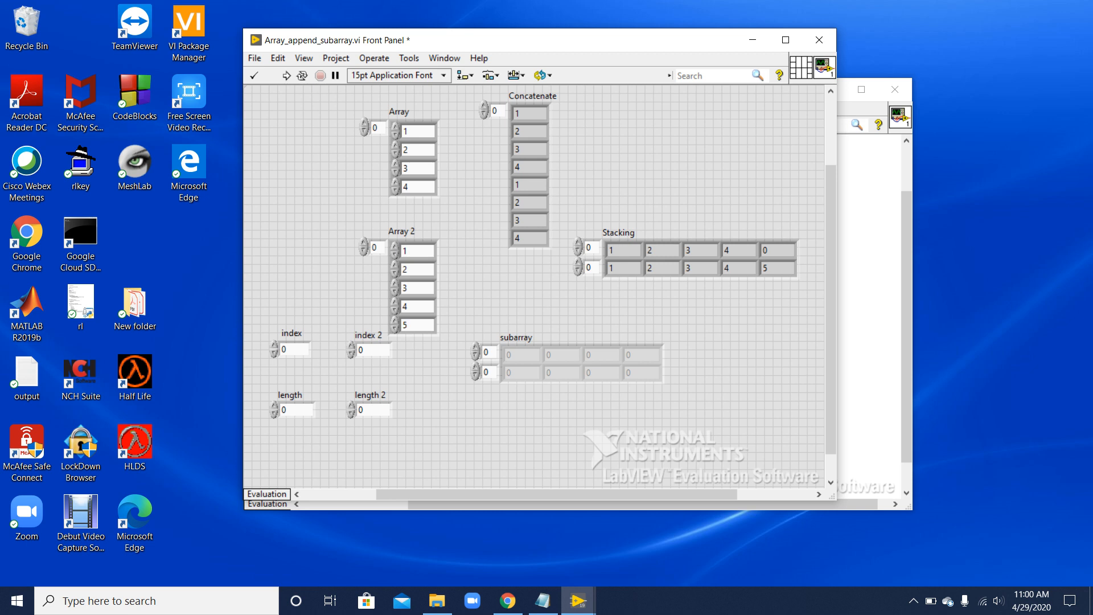
left_click(683, 258)
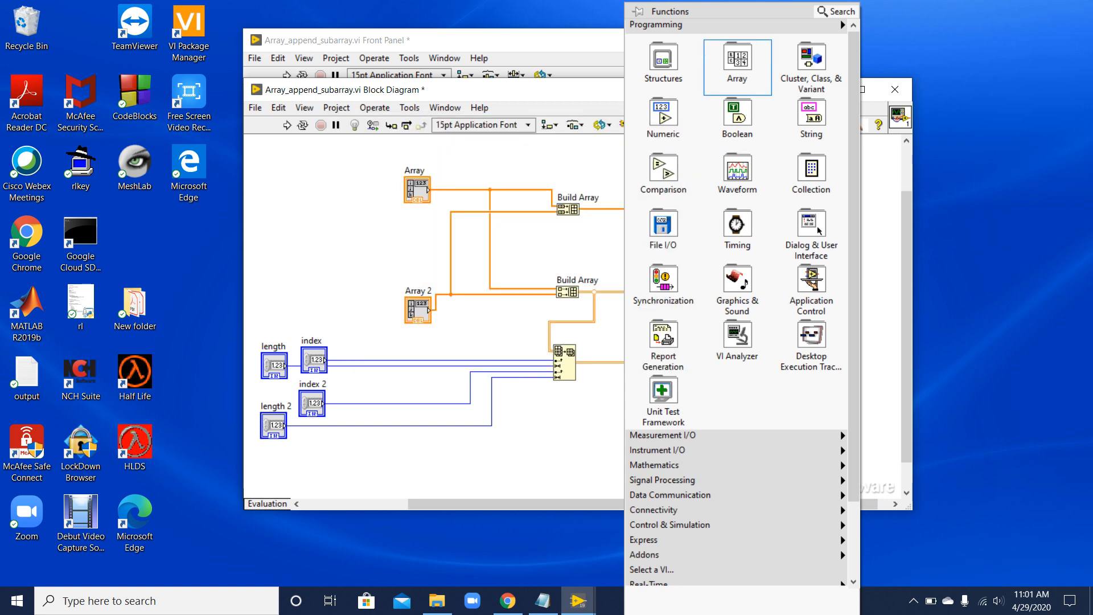
left_click(736, 67)
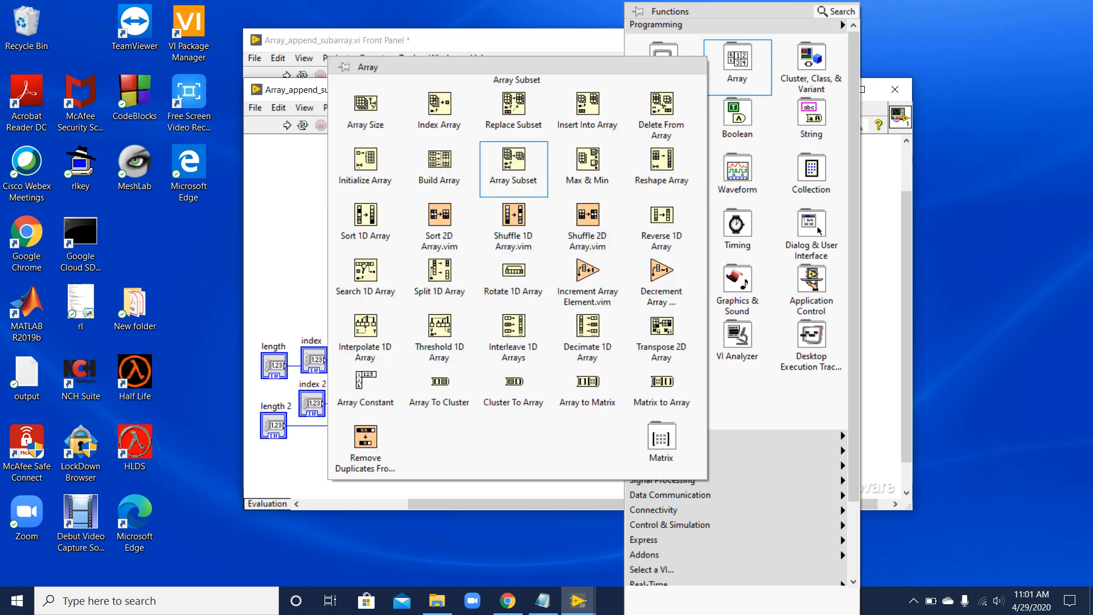
mouse_move(513, 168)
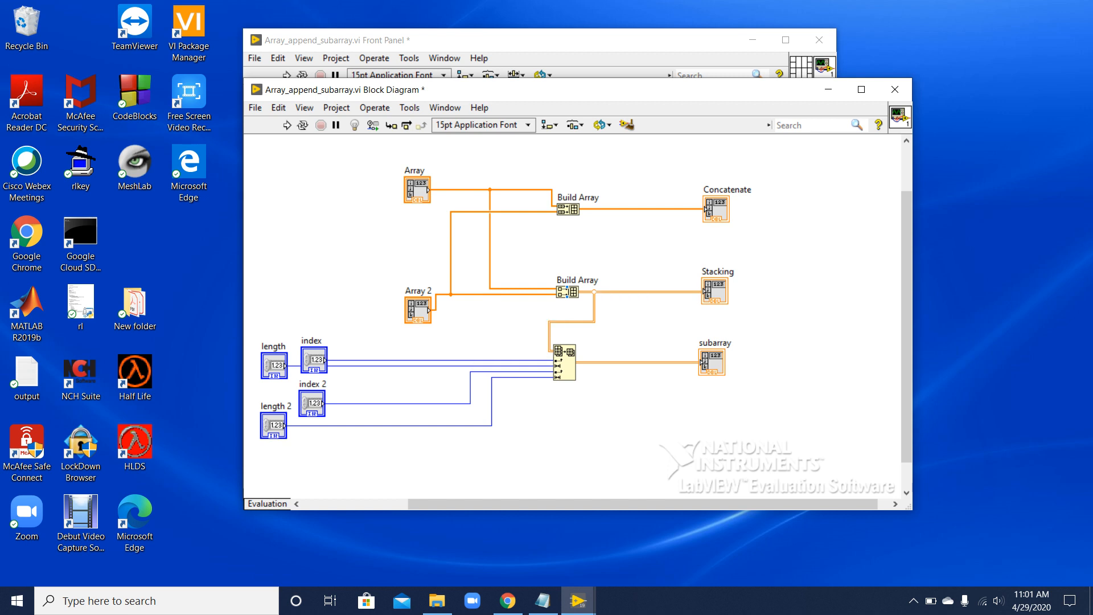
mouse_move(561, 367)
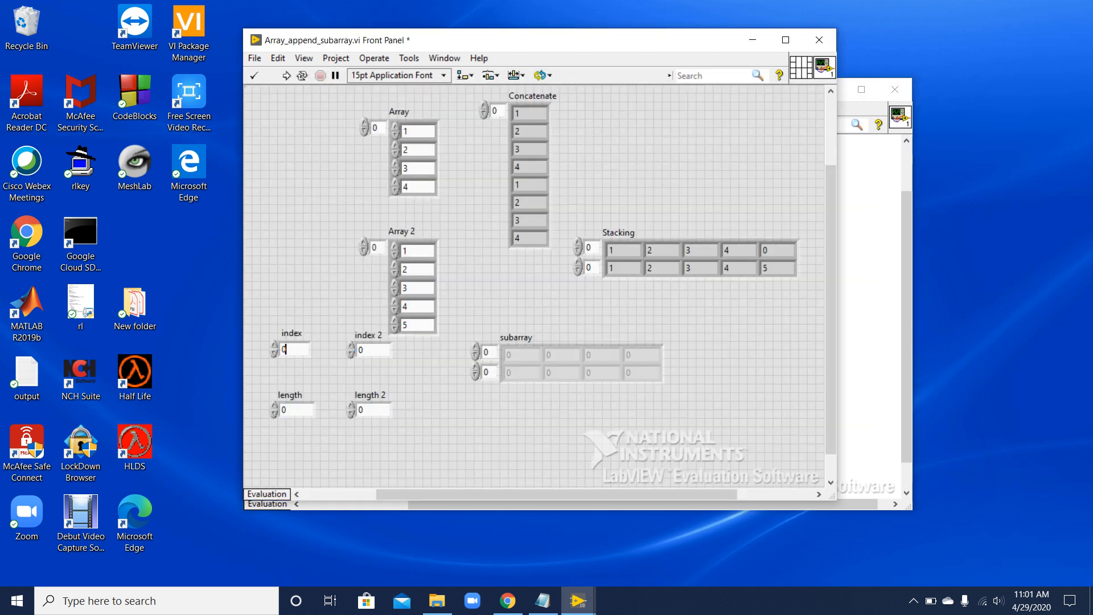
Set length to 1 and length 2 to 4, then run the VI
left_click(373, 349)
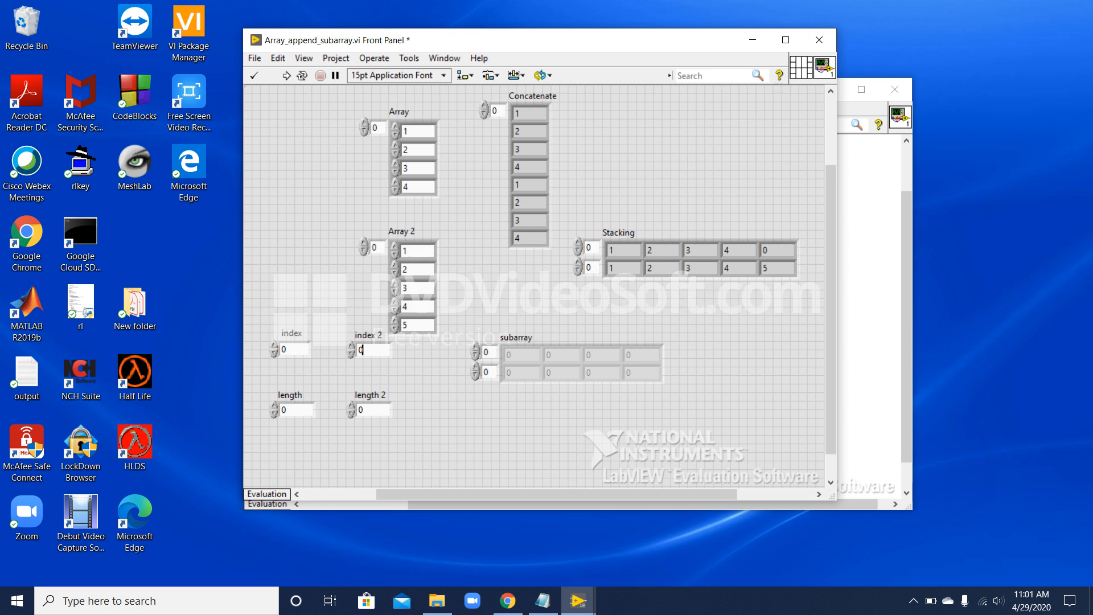
left_click(292, 410)
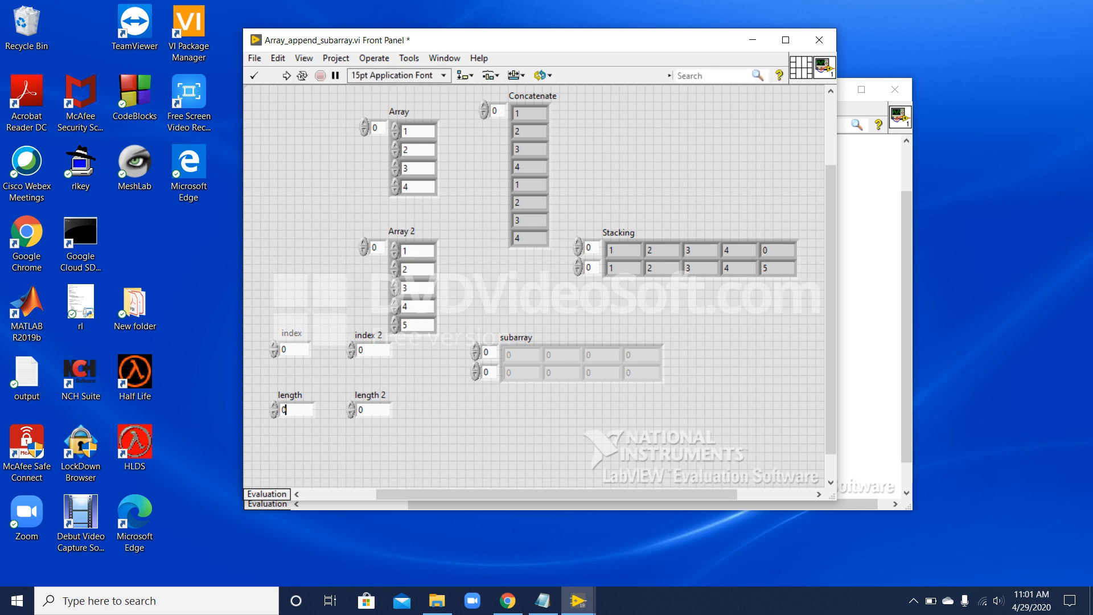
left_click(366, 409)
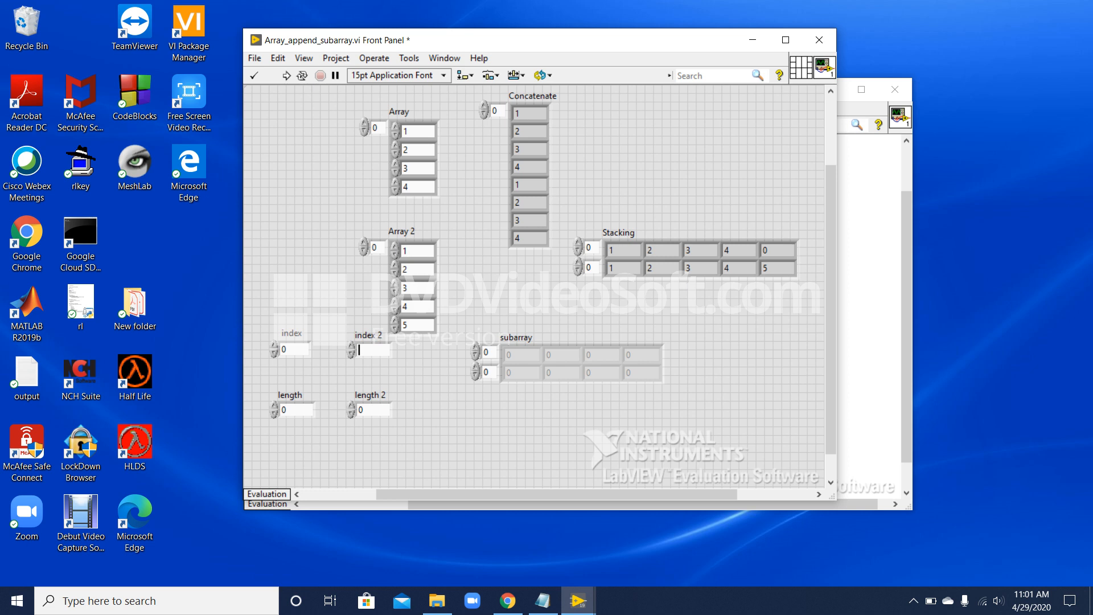
left_click(359, 349)
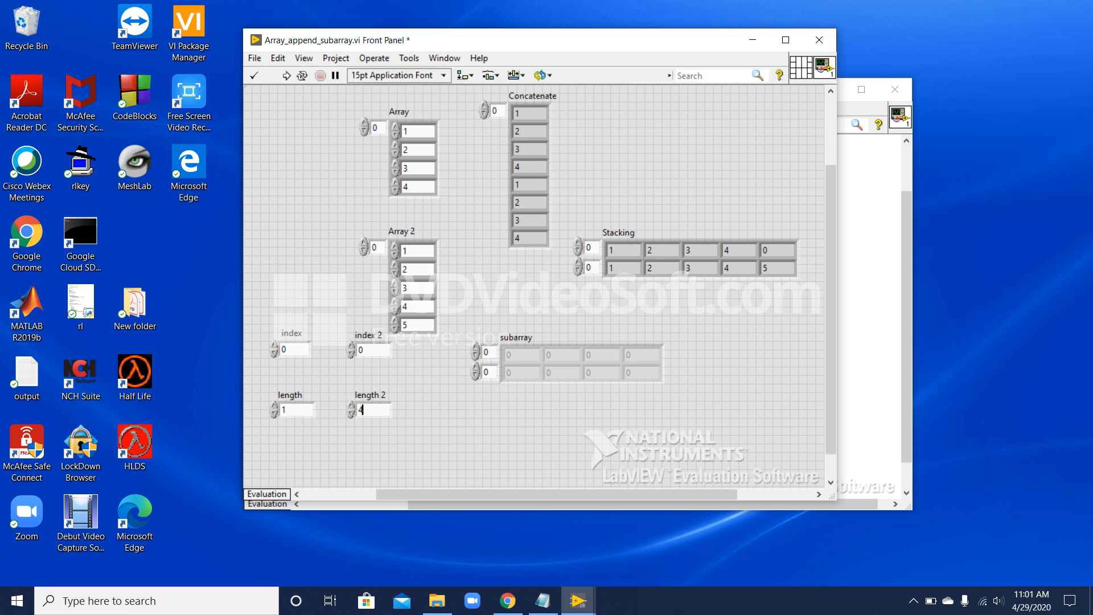
left_click(254, 75)
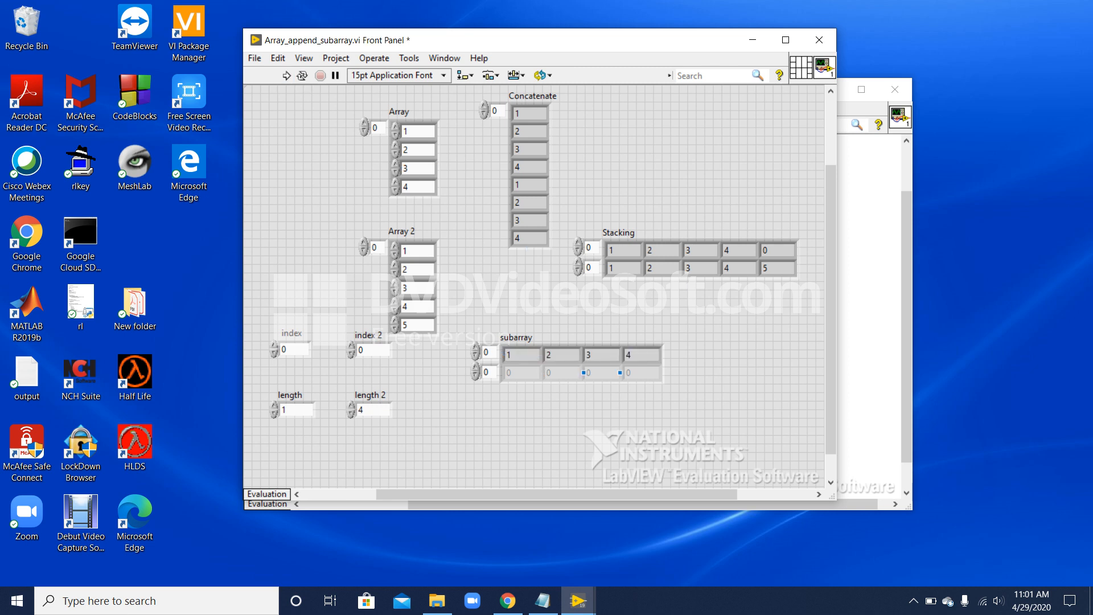
left_click(621, 248)
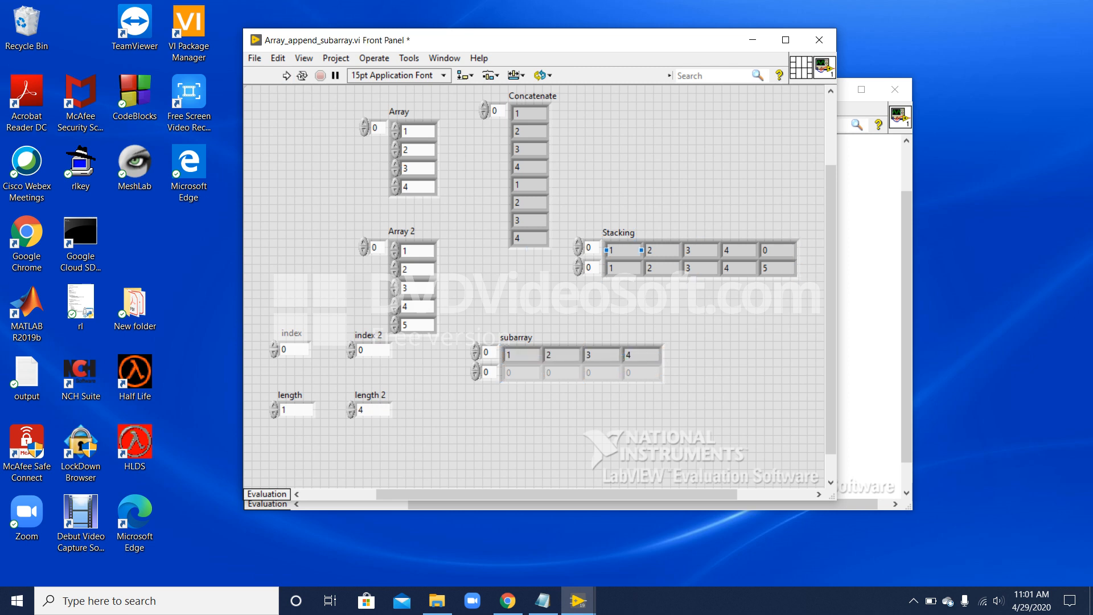
left_click(690, 258)
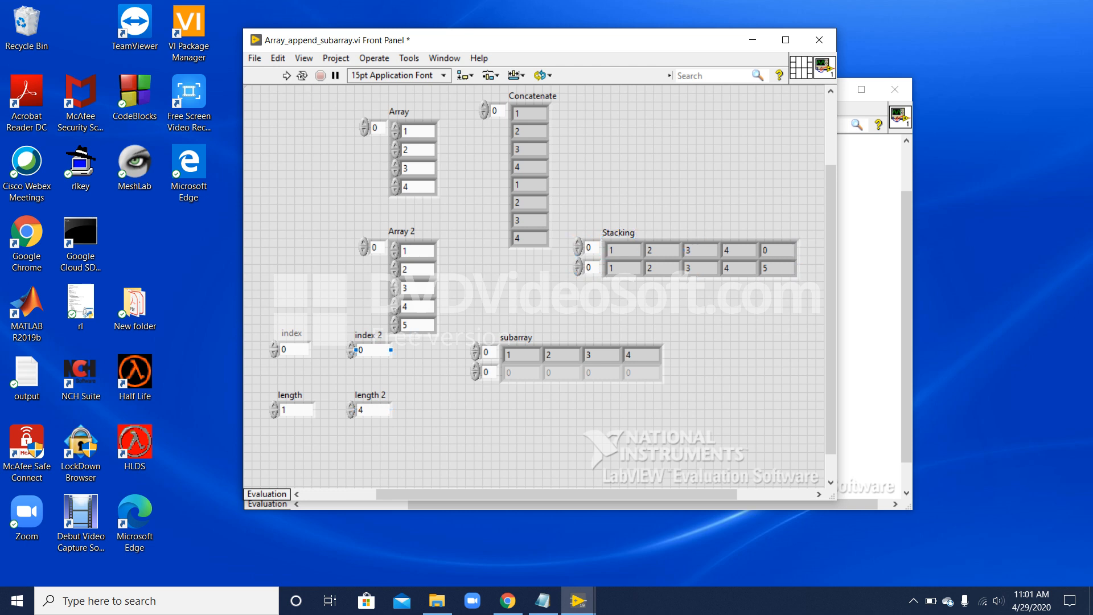
Set index to 1, make Array 2 read 7, 4, 2, 4, 5, and run the VI
left_click(360, 350)
type("1")
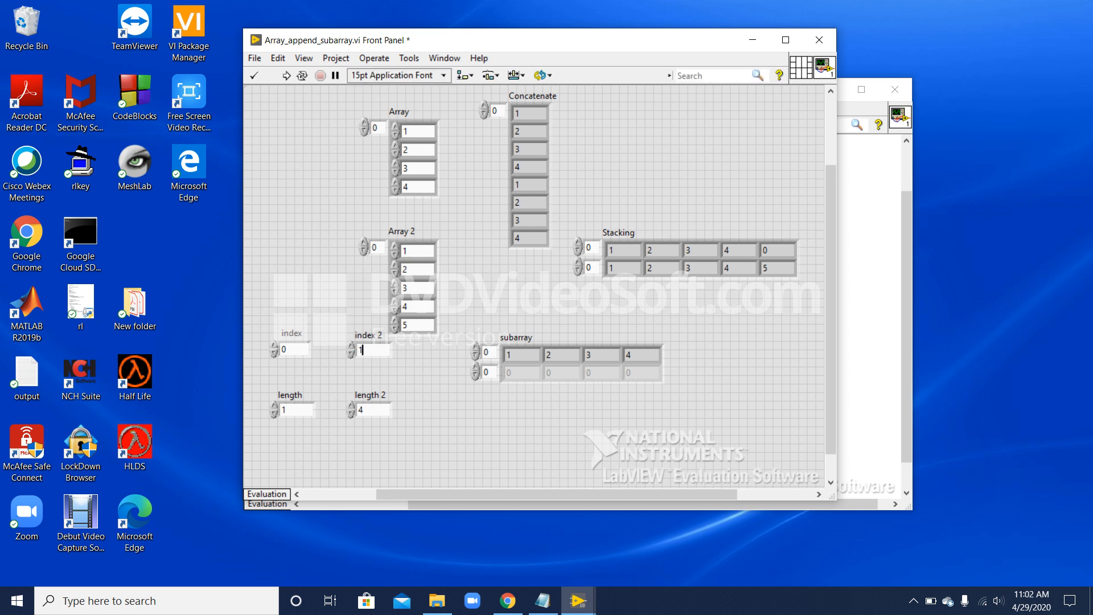
left_click(373, 350)
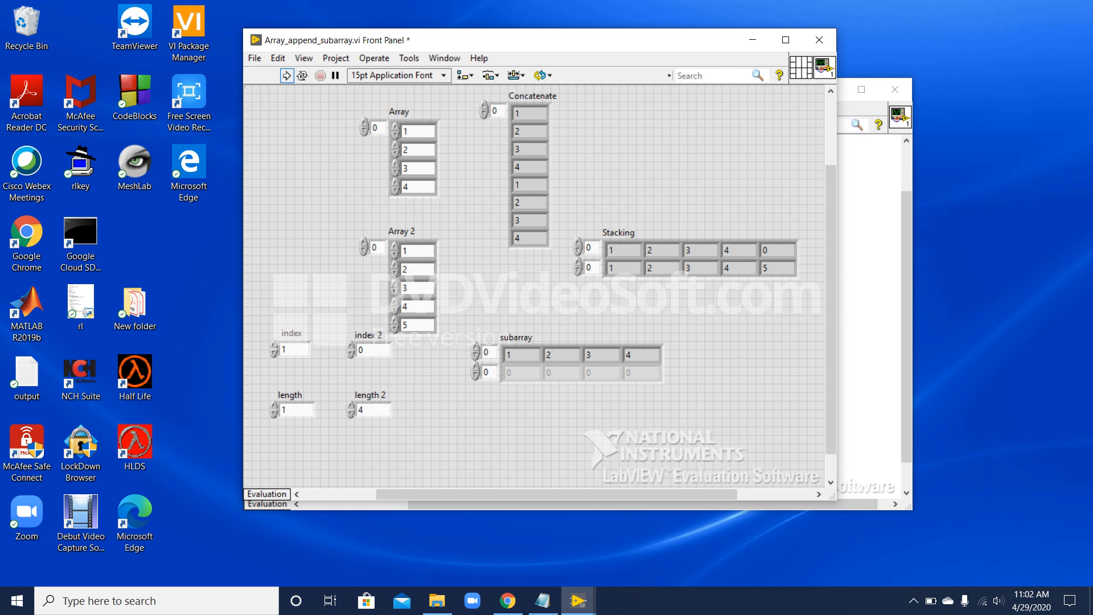
left_click(374, 246)
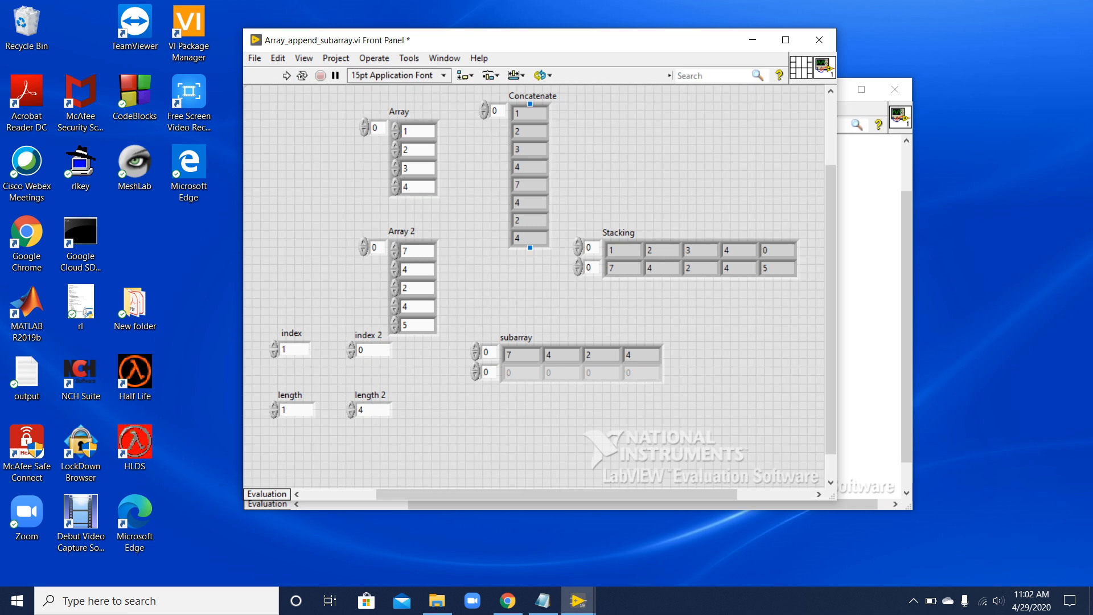
double_click(659, 268)
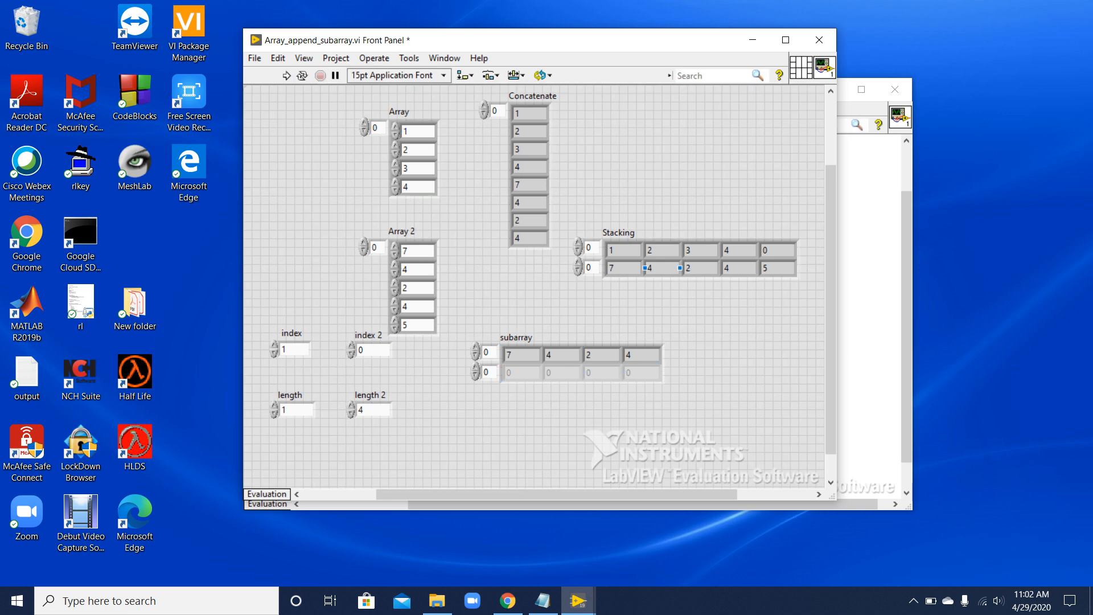
left_click(696, 258)
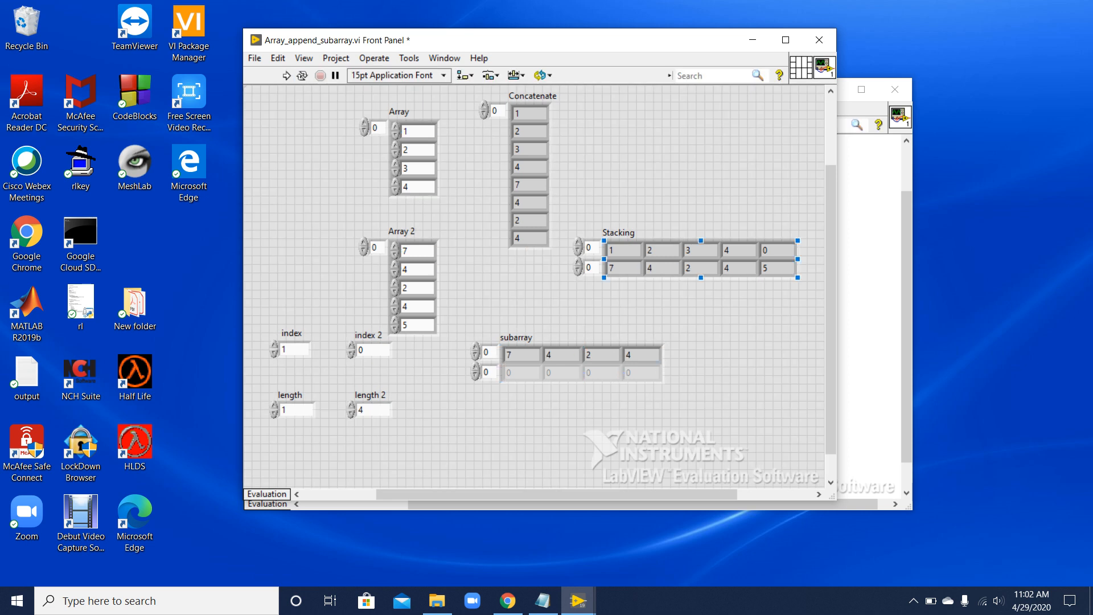